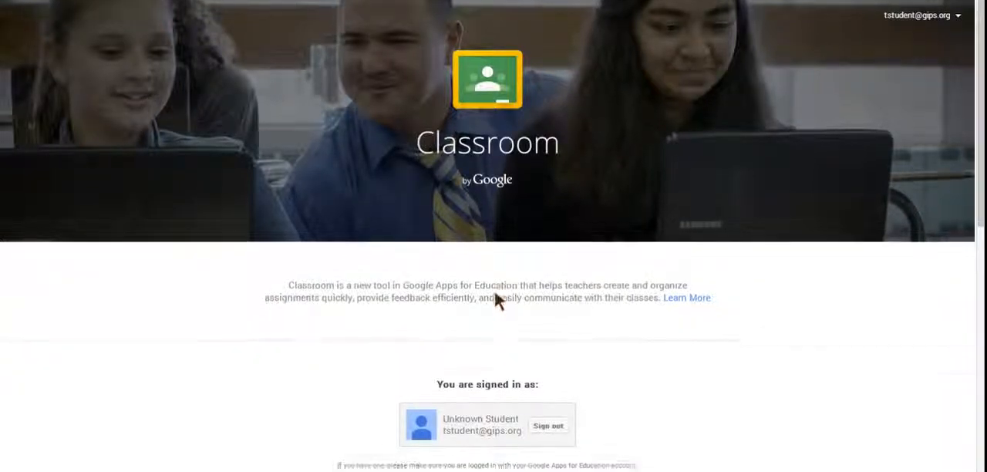
# - Scroll the welcome page down to the 'Already have a class code' section
pyautogui.scroll(-3)
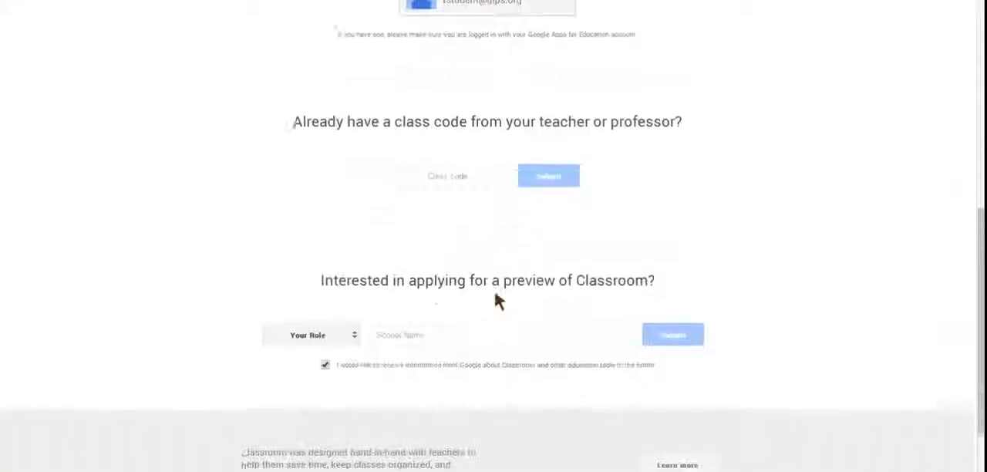
pyautogui.scroll(-3)
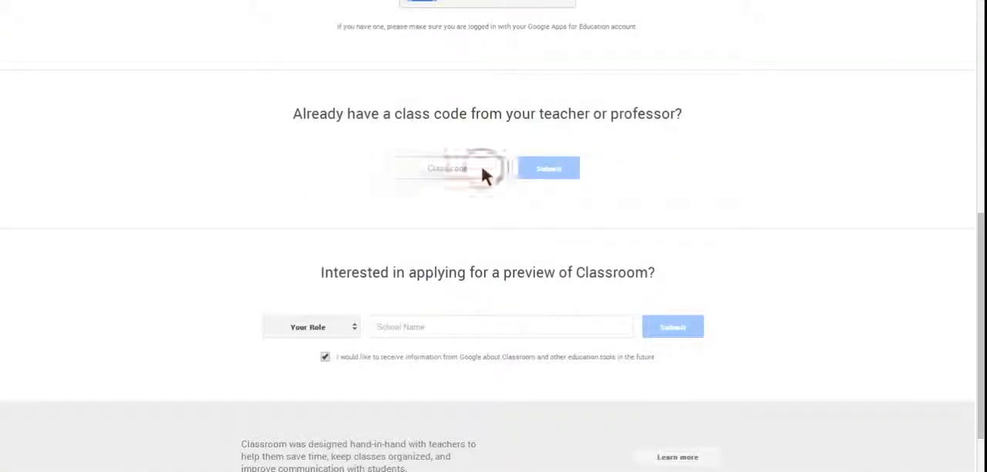
pyautogui.click(447, 168)
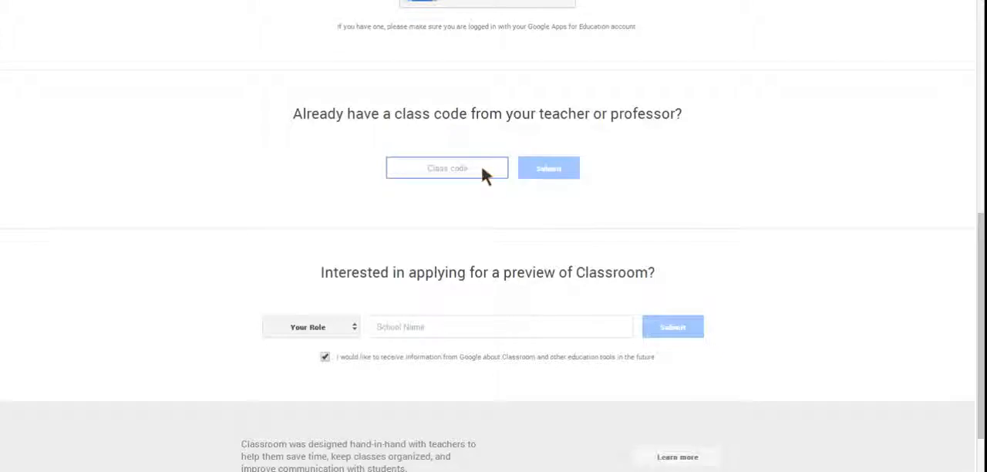
pyautogui.write('cjtum')
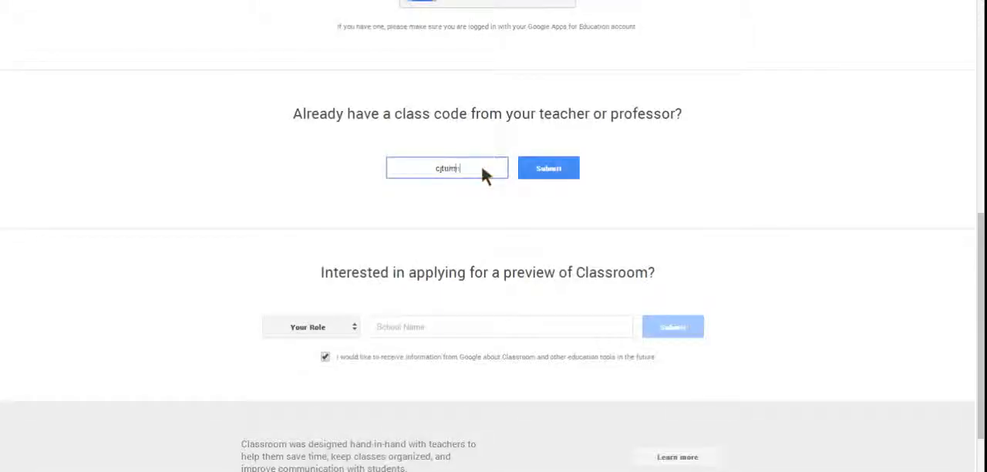
pyautogui.click(548, 169)
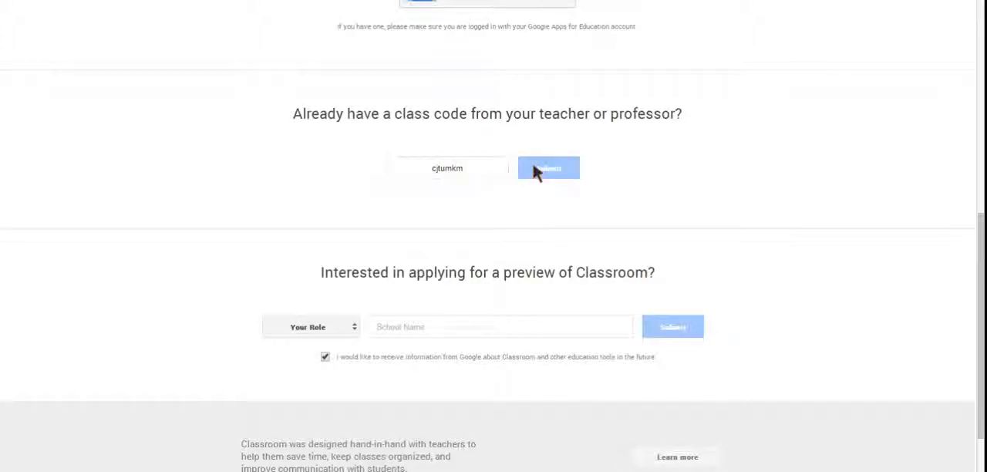
pyautogui.click(549, 168)
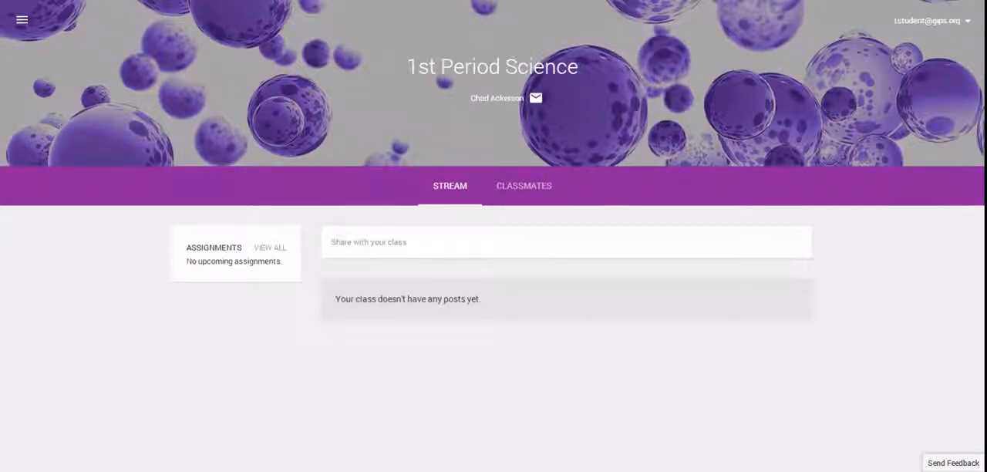
pyautogui.moveTo(509, 106)
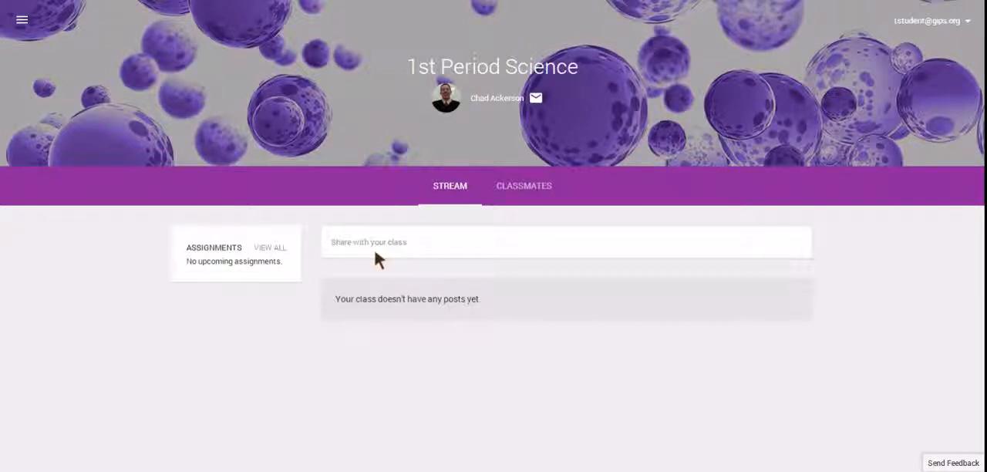
pyautogui.moveTo(277, 270)
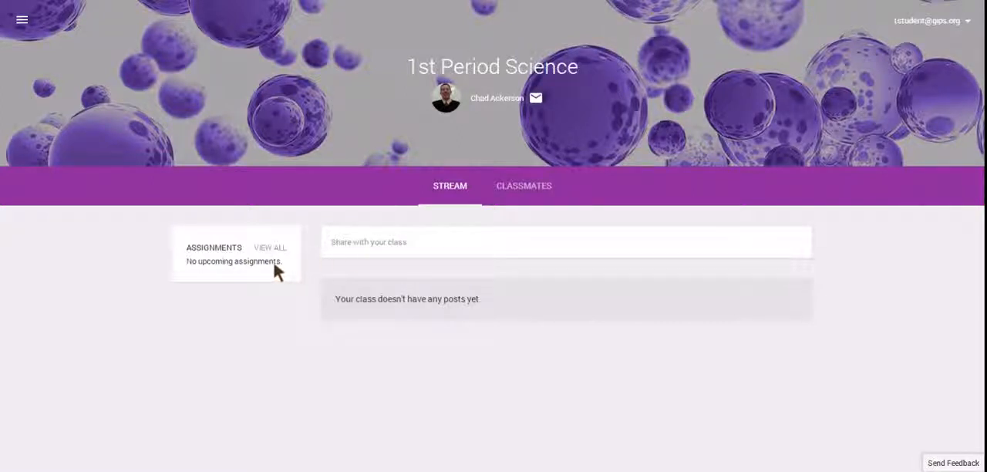
pyautogui.moveTo(288, 272)
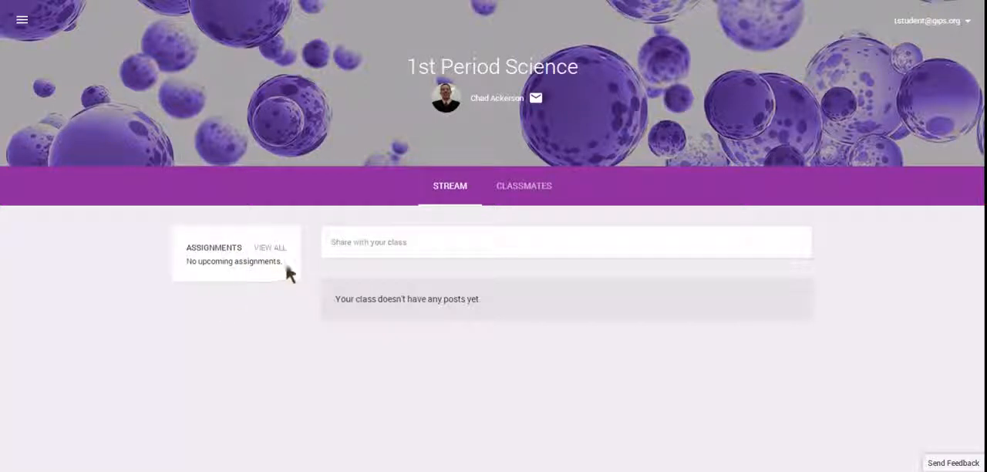
pyautogui.moveTo(343, 254)
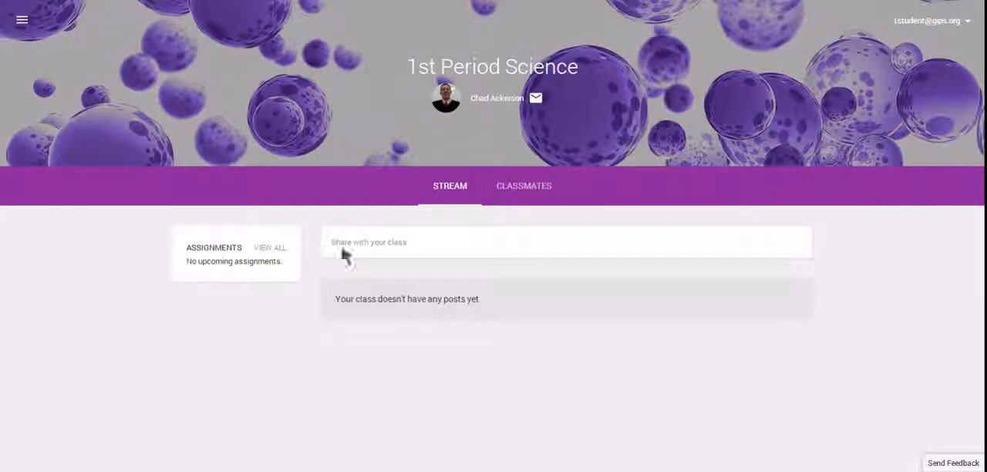
pyautogui.moveTo(463, 269)
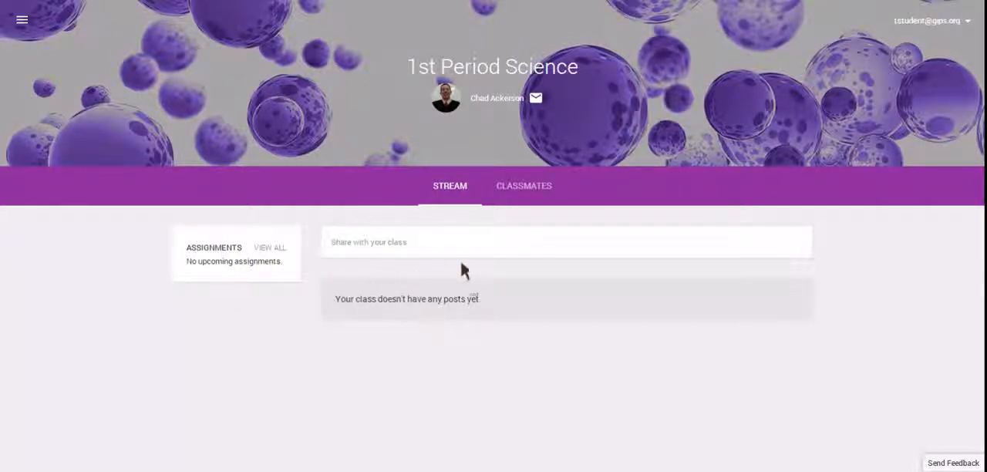
pyautogui.moveTo(524, 186)
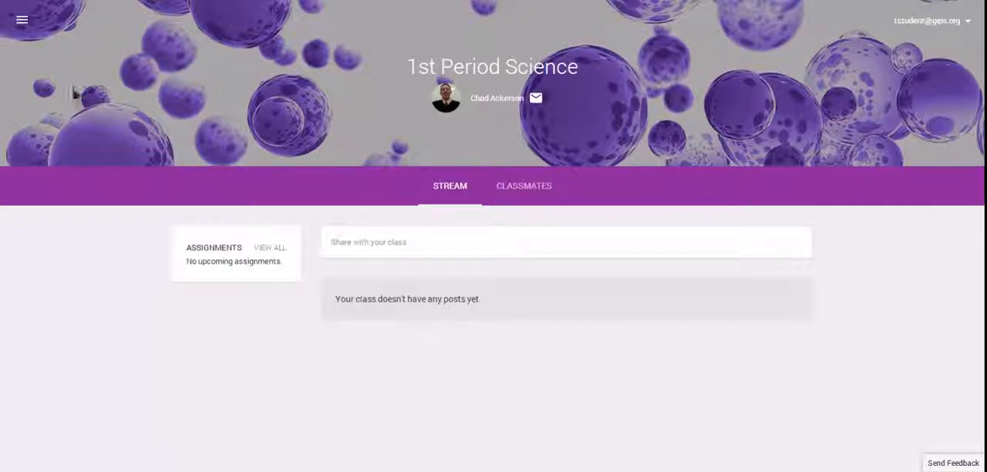
# - Go to Home from the top-left menu to see the 1st Period Science card
pyautogui.click(22, 19)
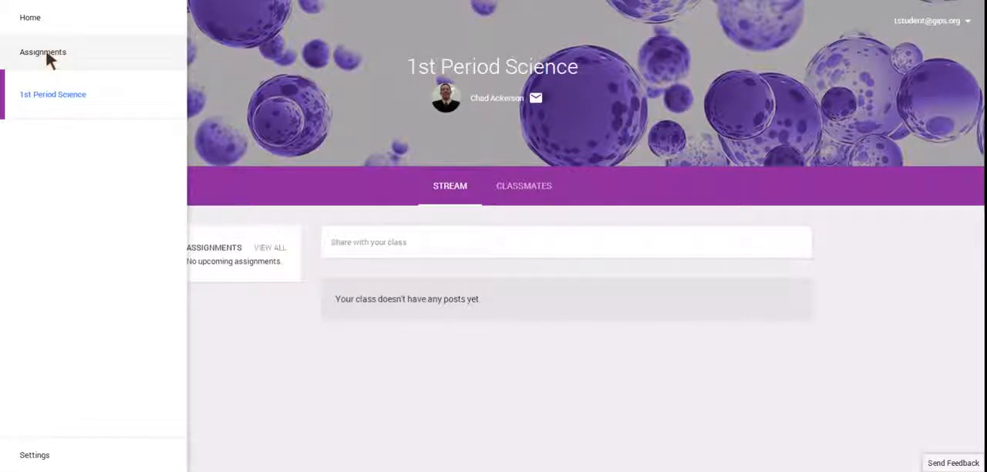
pyautogui.click(30, 17)
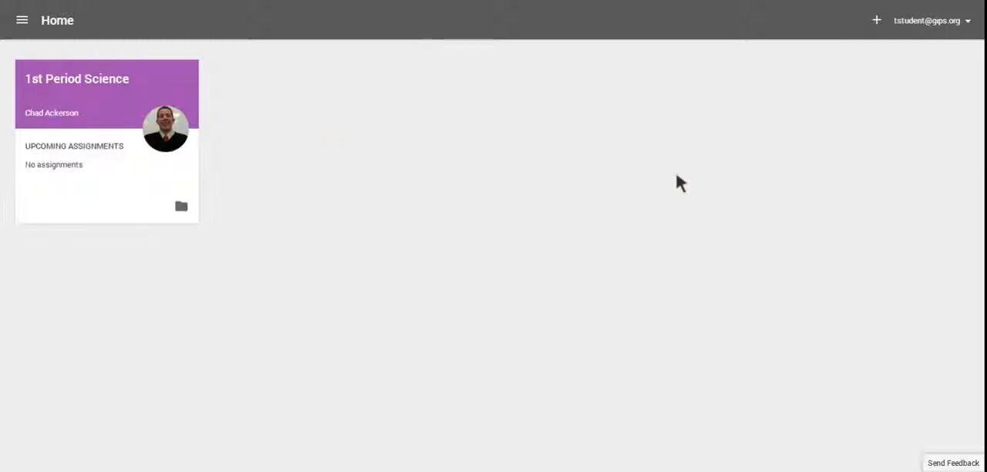